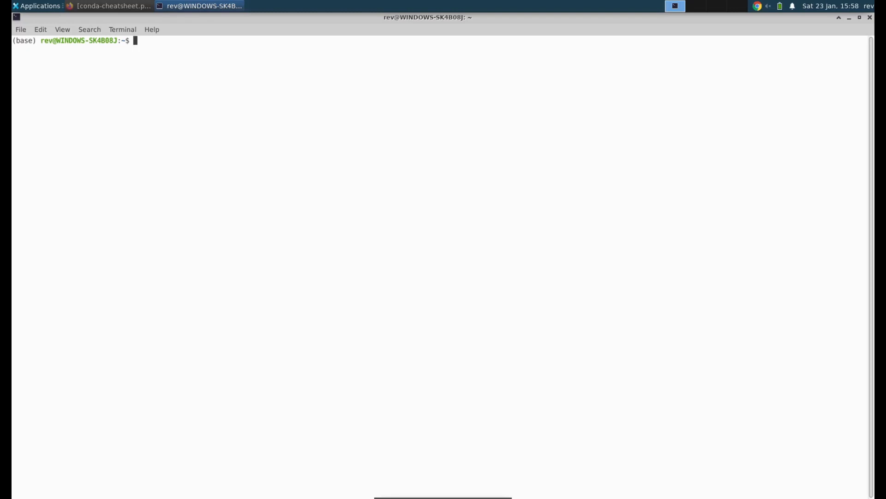
Tile the Firefox conda cheat sheet to the right of the terminal
click(113, 7)
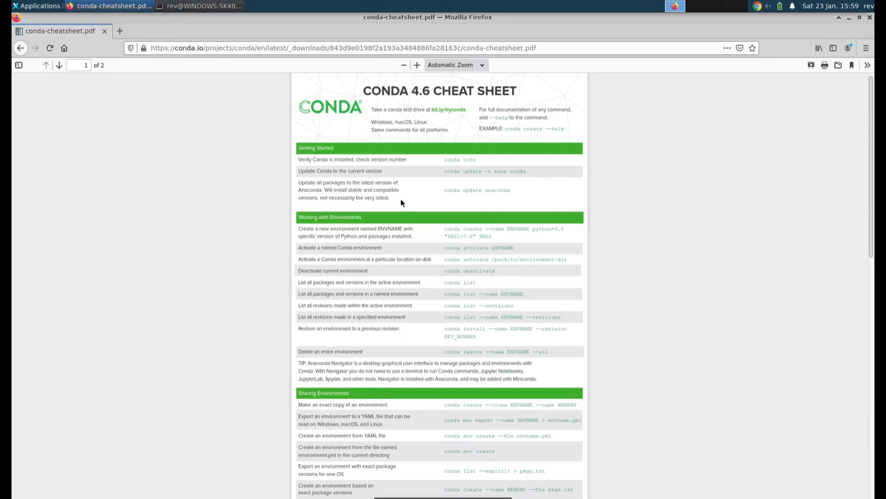
mouse_move(182, 56)
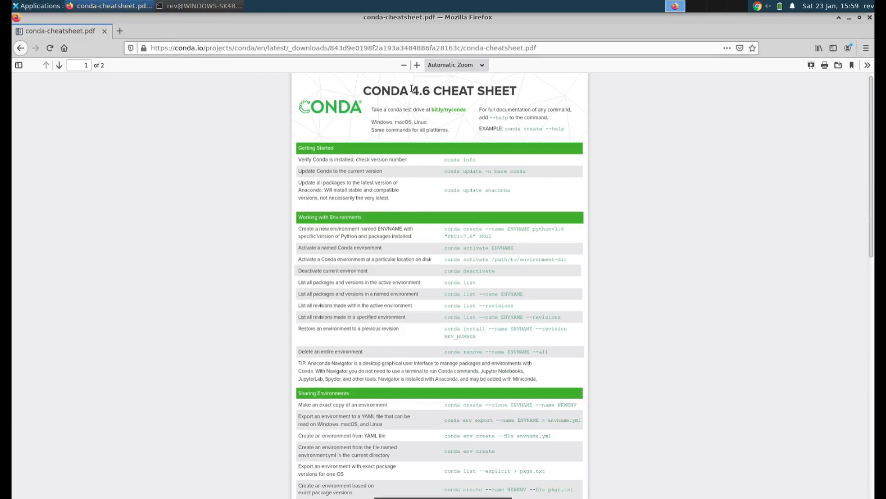
mouse_move(548, 242)
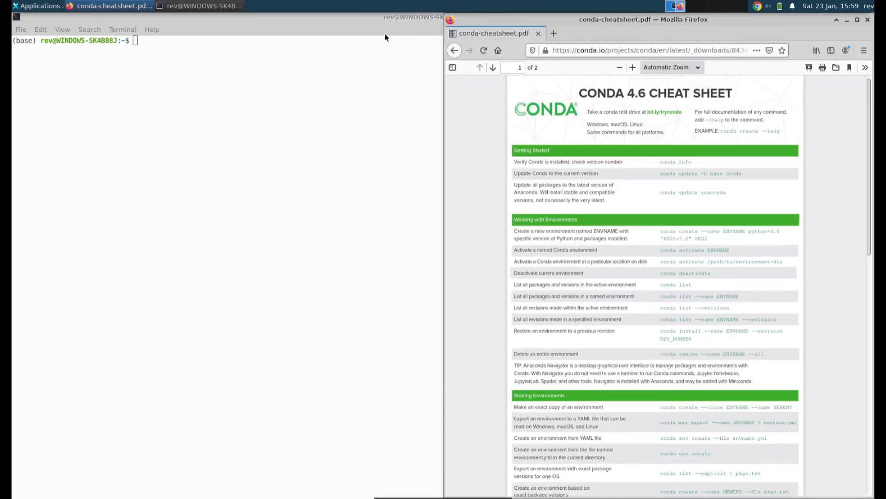
Run conda info to show conda 4.9.2, Python 3.8.5 and the active base environment
click(227, 135)
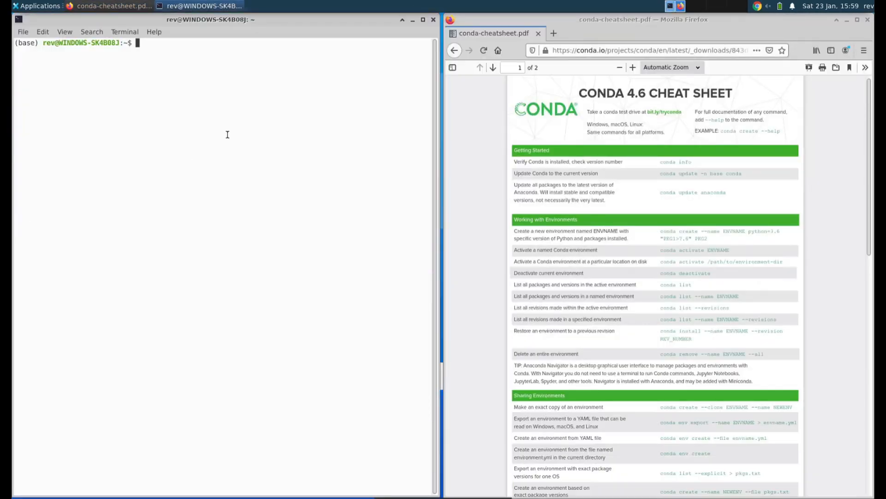
text(co)
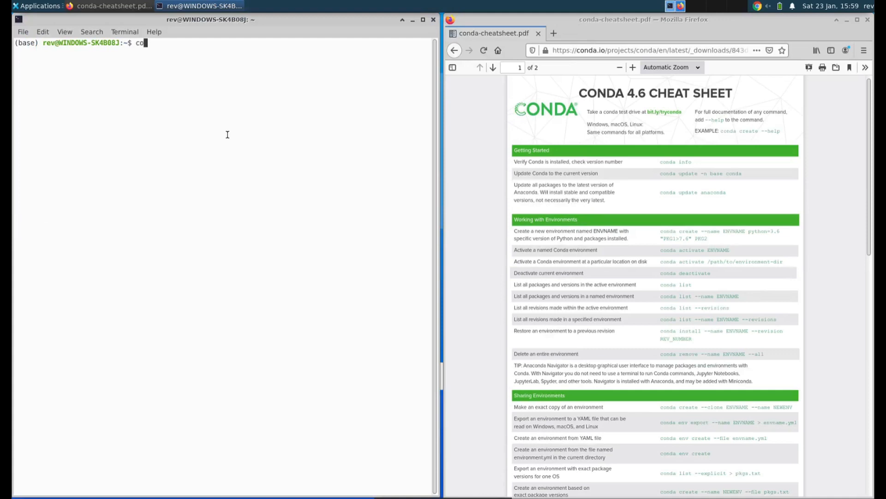
text(nda info)
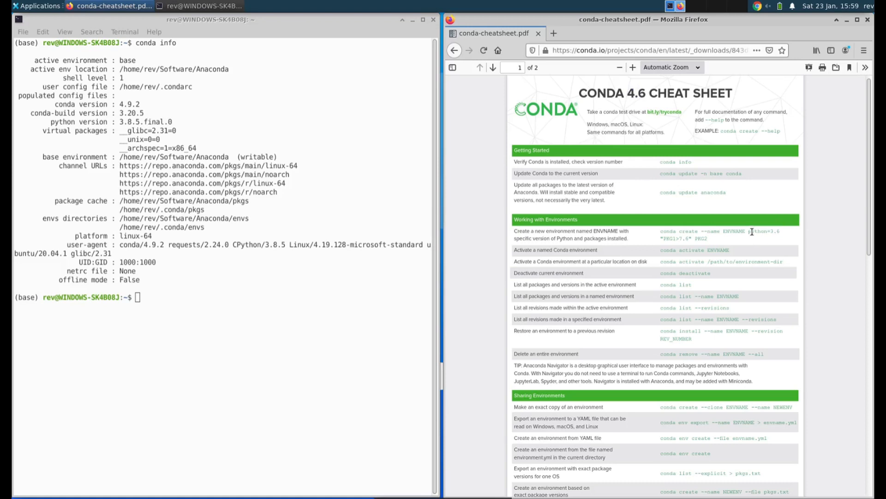
mouse_move(522, 277)
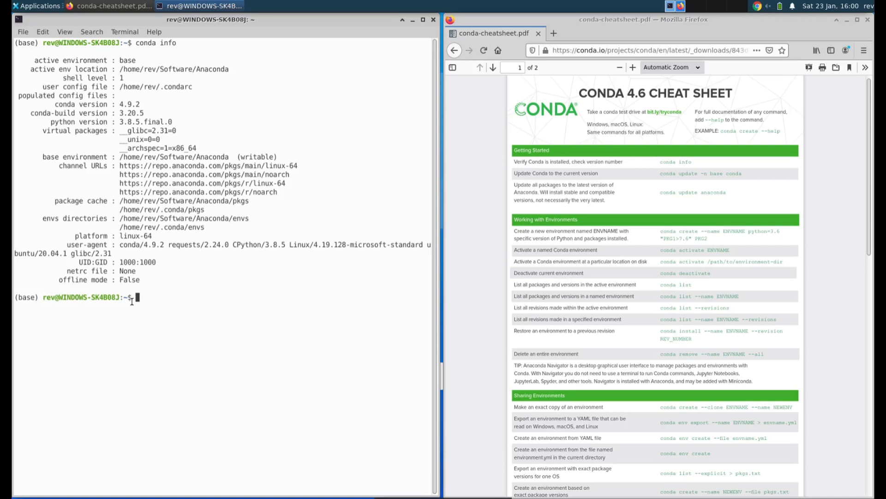
Run conda env list showing only base, then start Python 3.8.5 and exit it
text(codna)
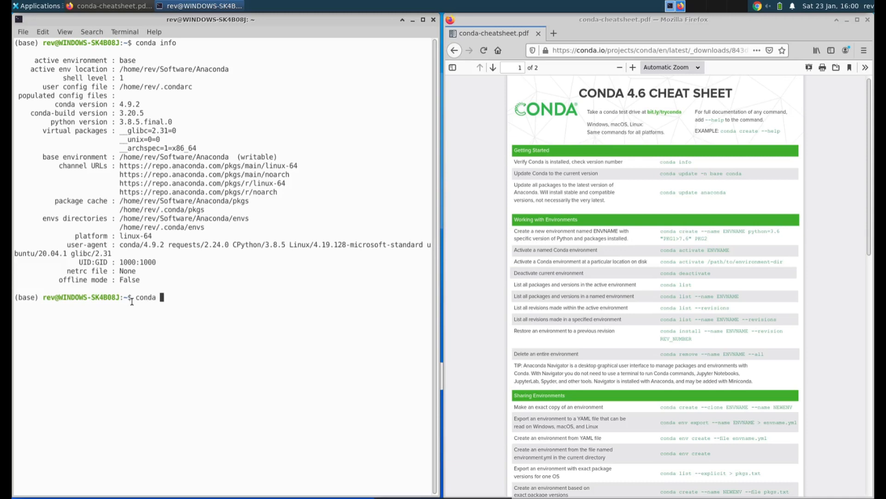
text(env list)
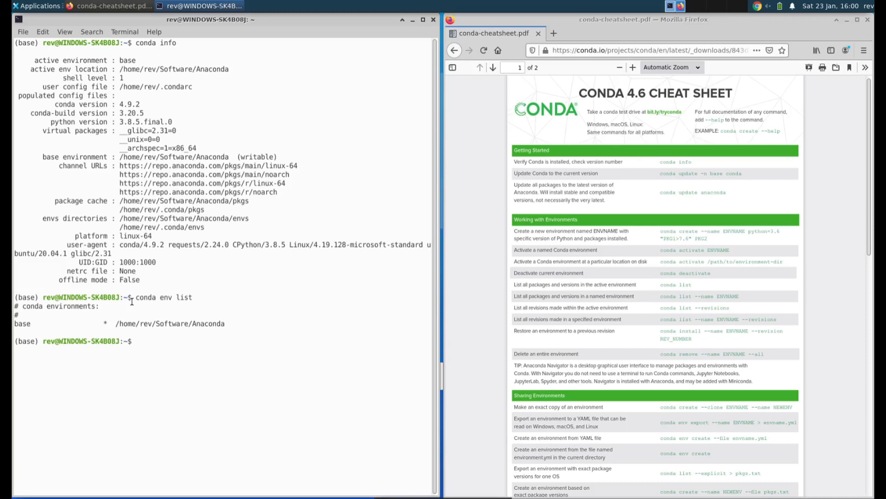
text(python)
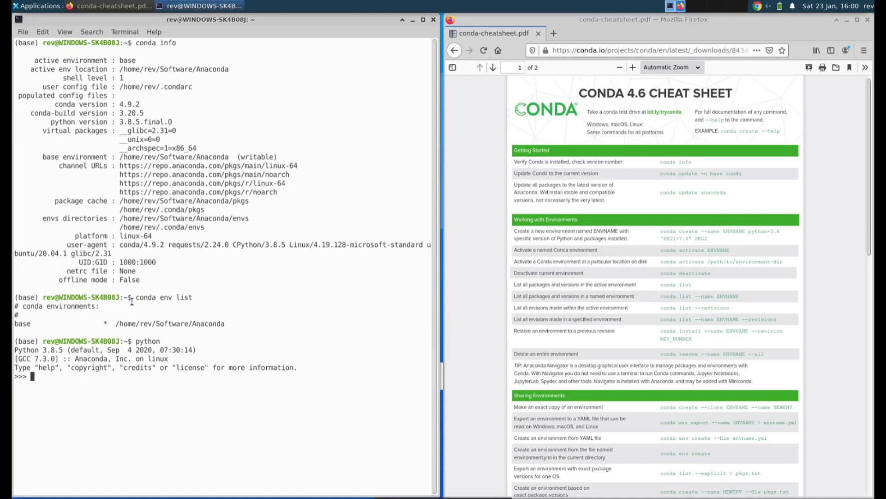
text(exit())
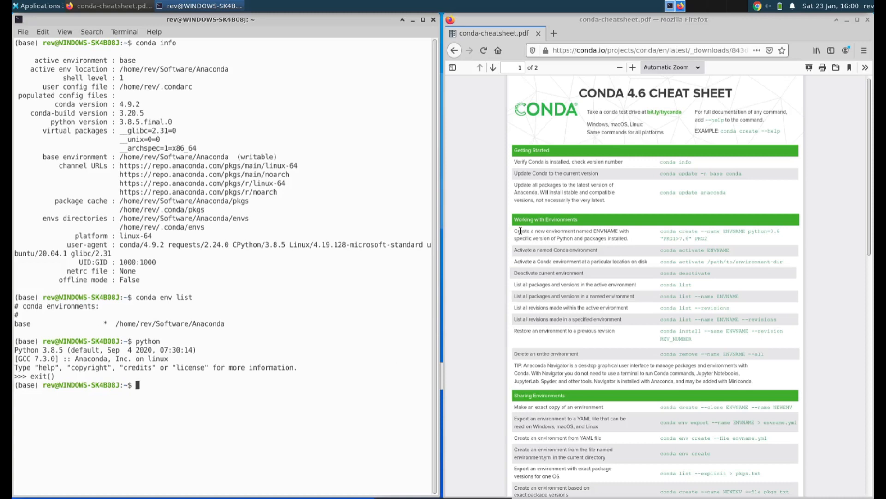
Run conda create --name py3.4 python=3.4, which fails with PackagesNotFoundError, then check conda env list
text(ci)
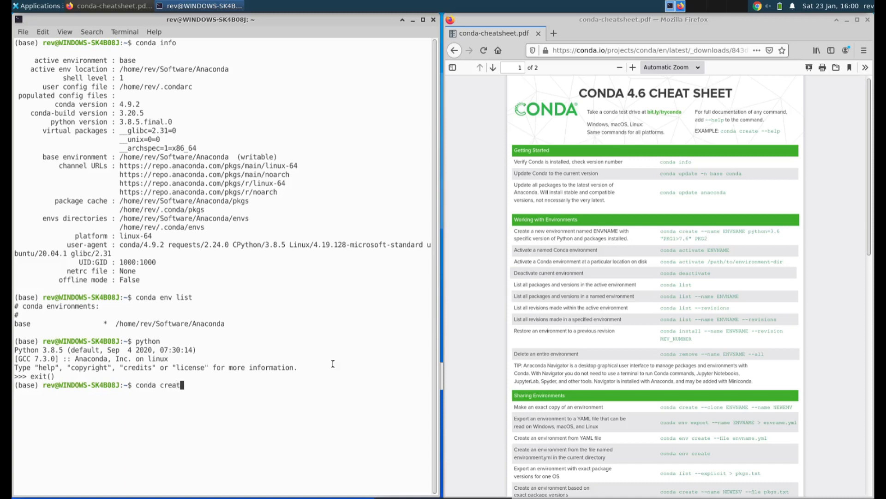
text(e --name)
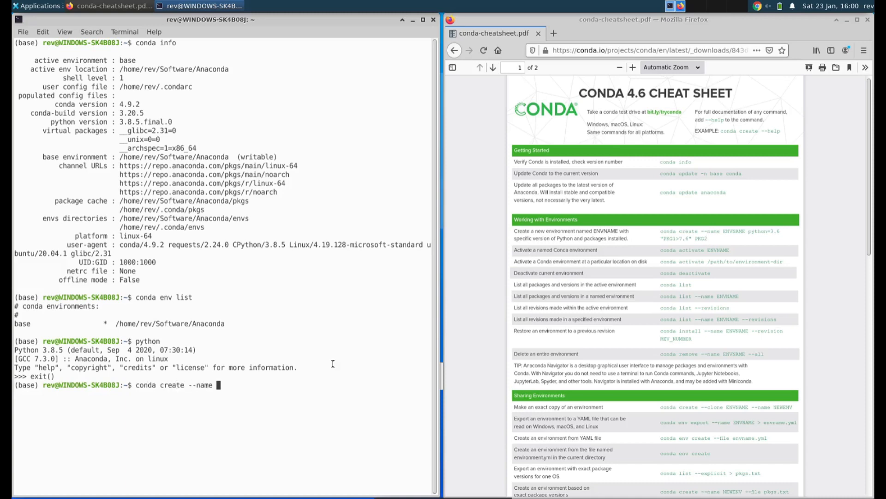
text(py3.)
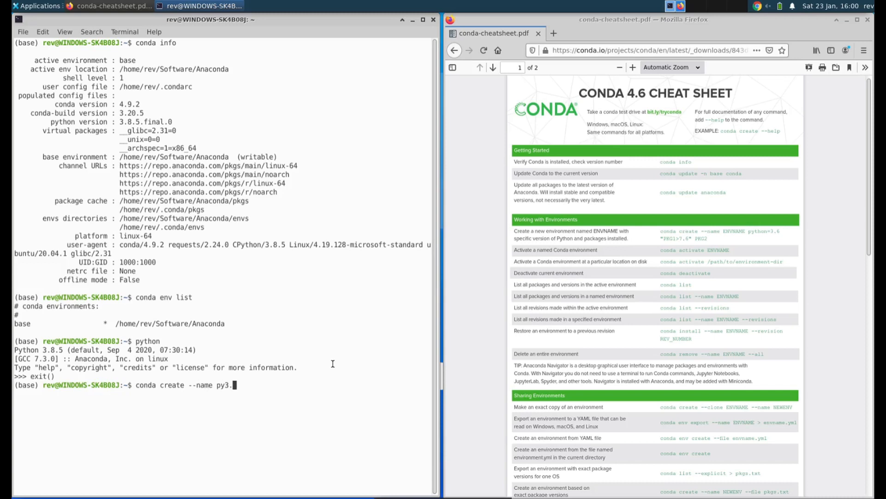
text(4)
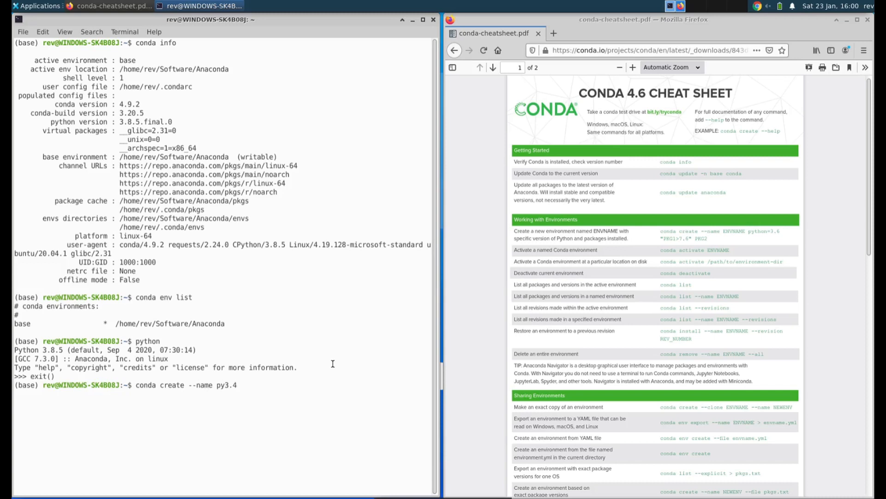
text(python)
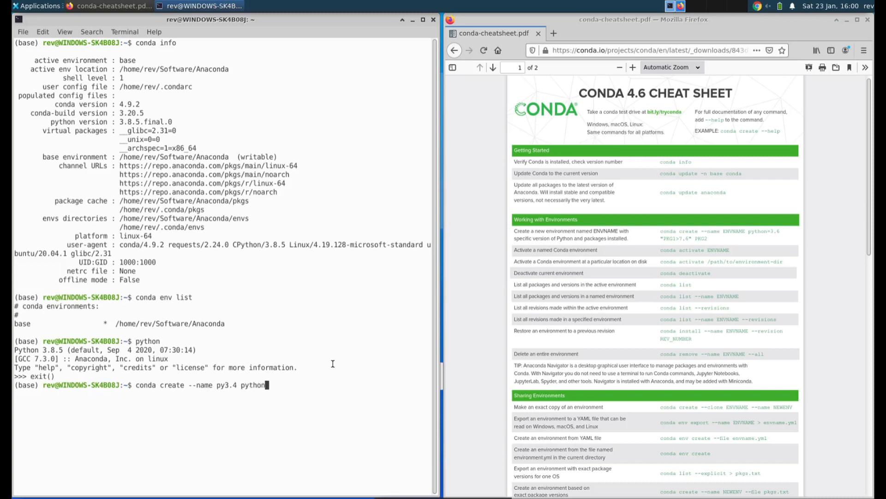
text(=3.4)
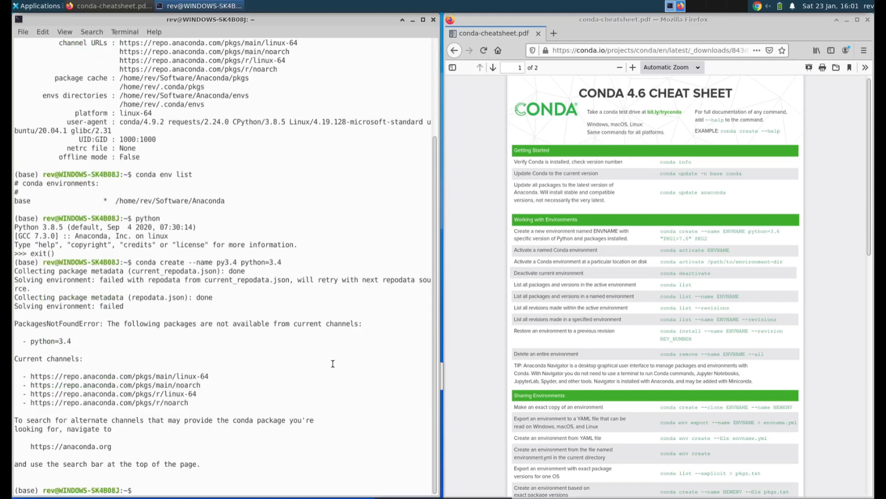
text(conda env list)
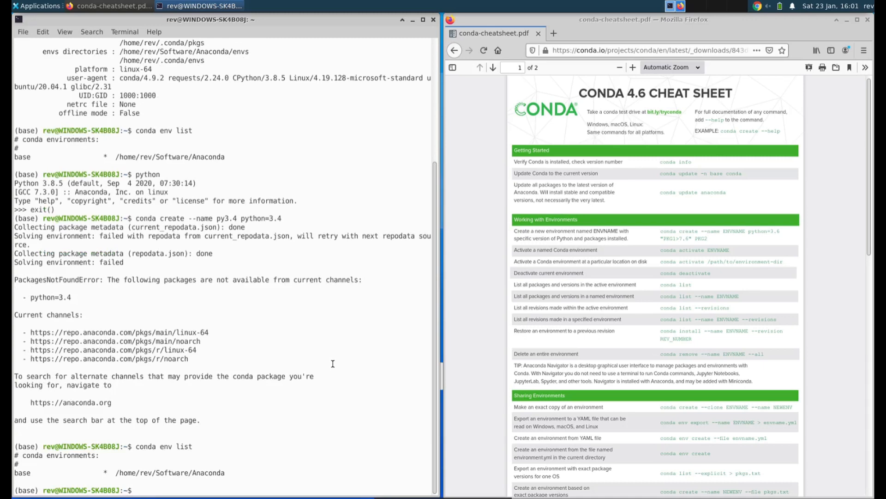
Run conda create --name py3.4 python=3.5 and confirm y to install its packages
text(conda env list)
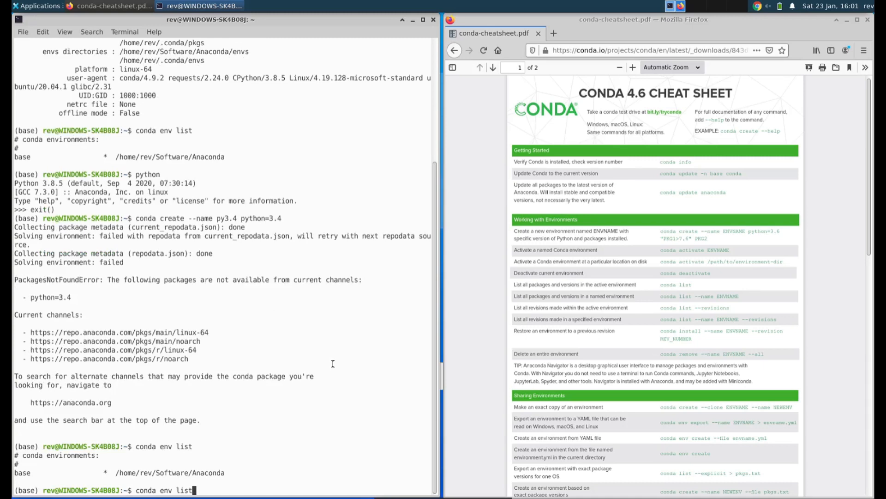
text(conda create --name py3.4 python=3.)
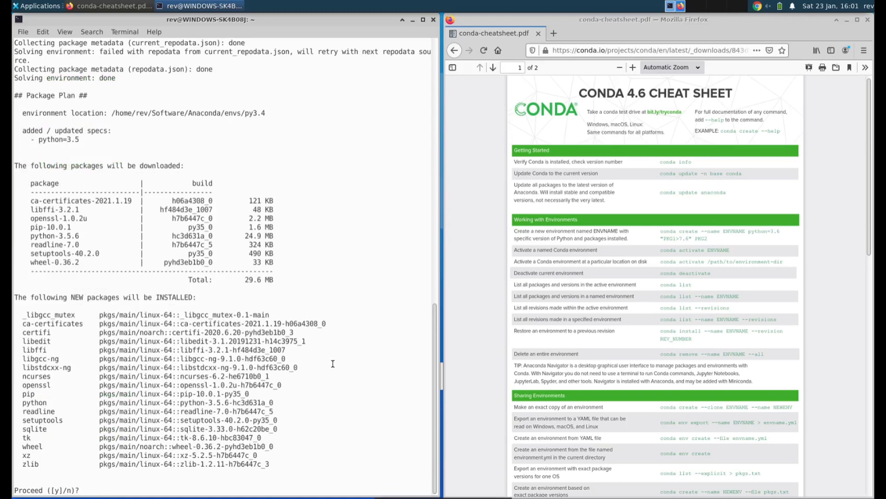
text(y)
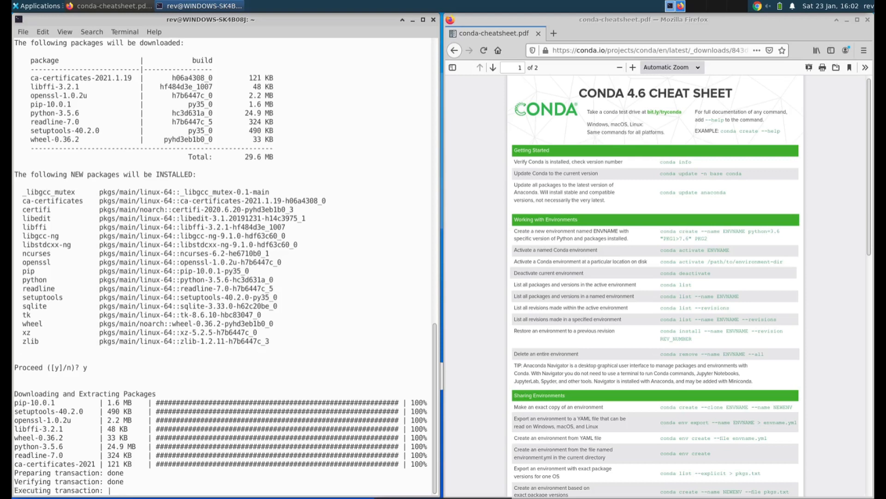
mouse_move(283, 372)
text(conda l)
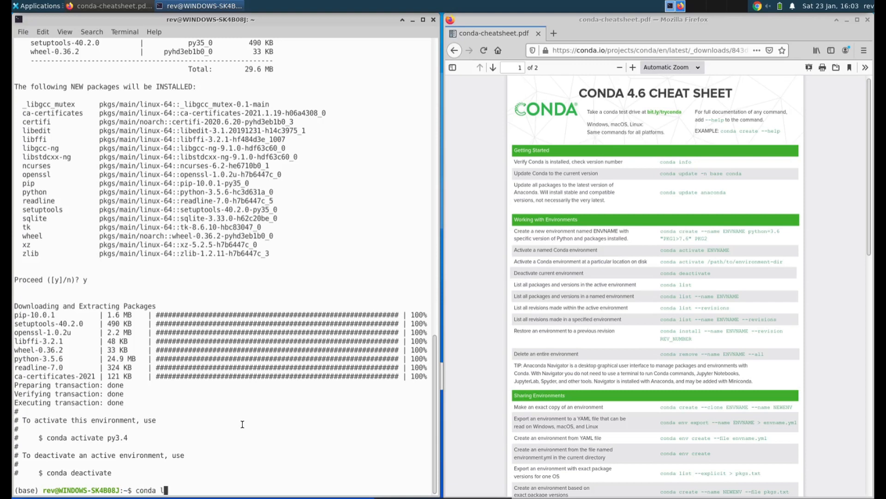
List the environments, activate py3.4 and start its Python 3.5.6 interpreter
text(env)
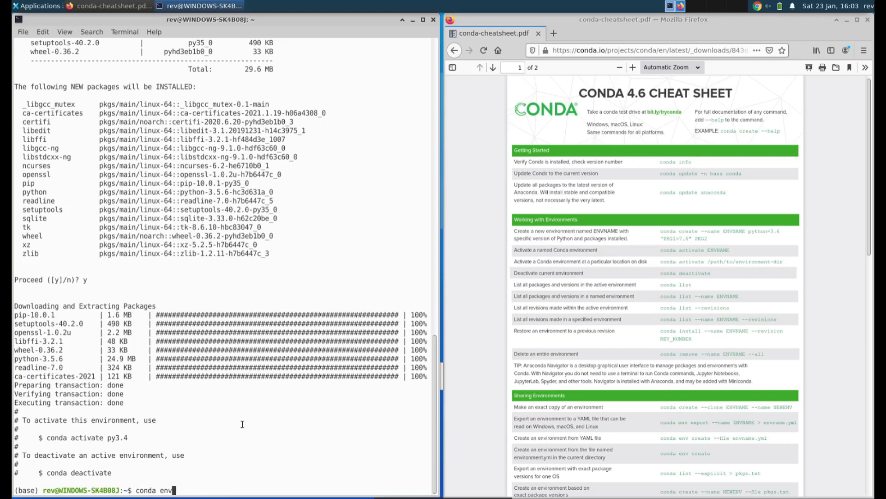
text(list)
text(conda ac)
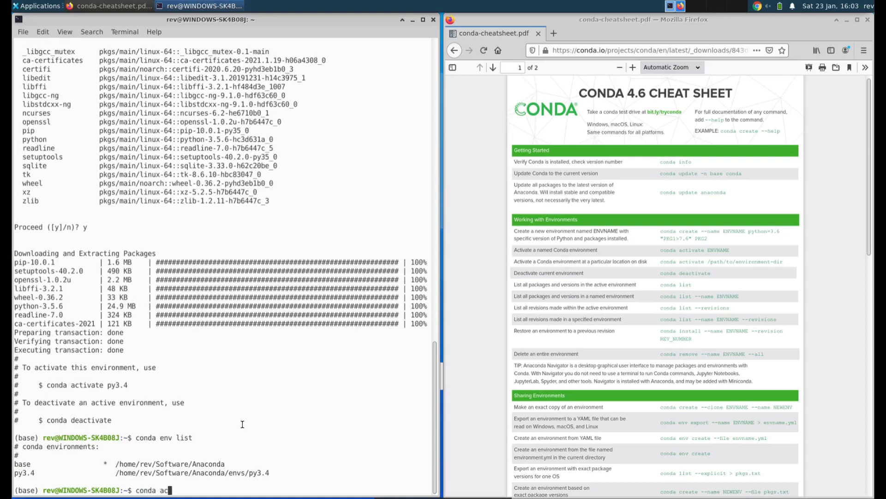
text(tivate py3.4)
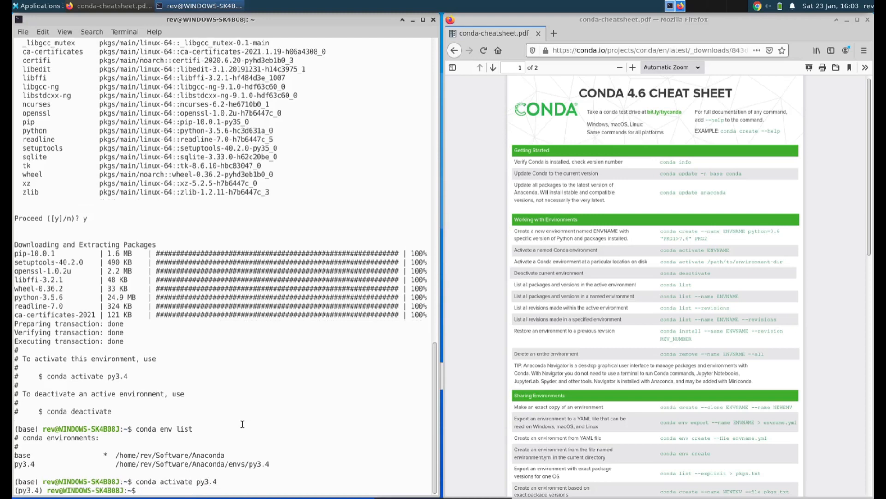
text(python)
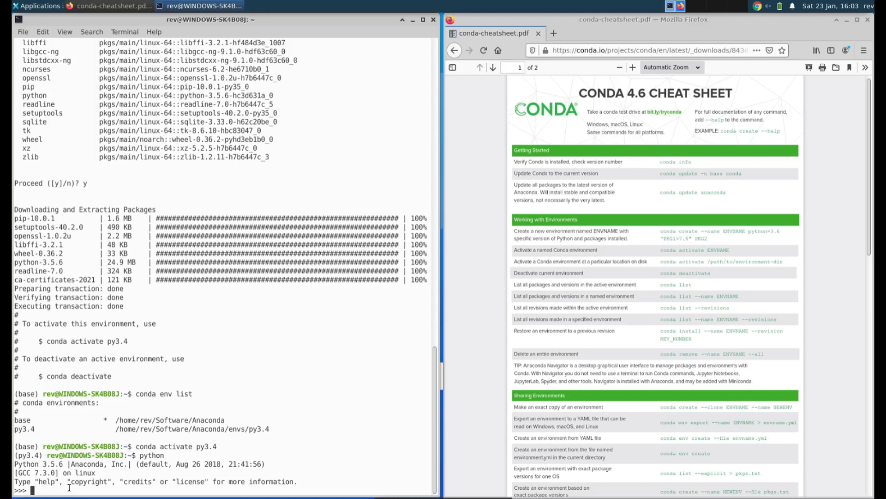
Run print('hello') successfully, get SyntaxError from print(f'hello'), then exit()
text(print)
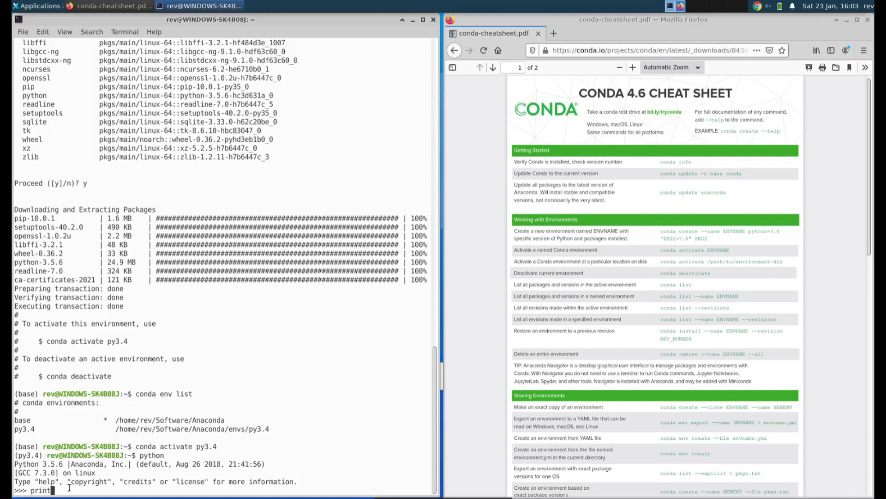
text((')
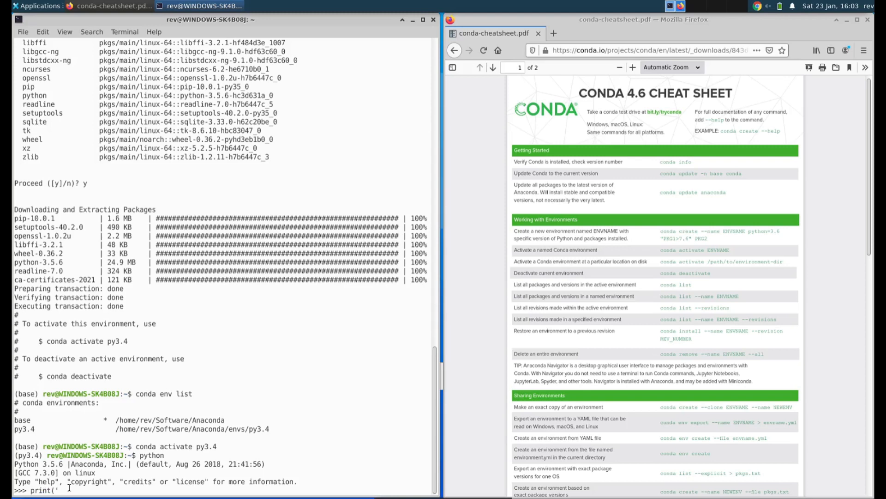
text(he')
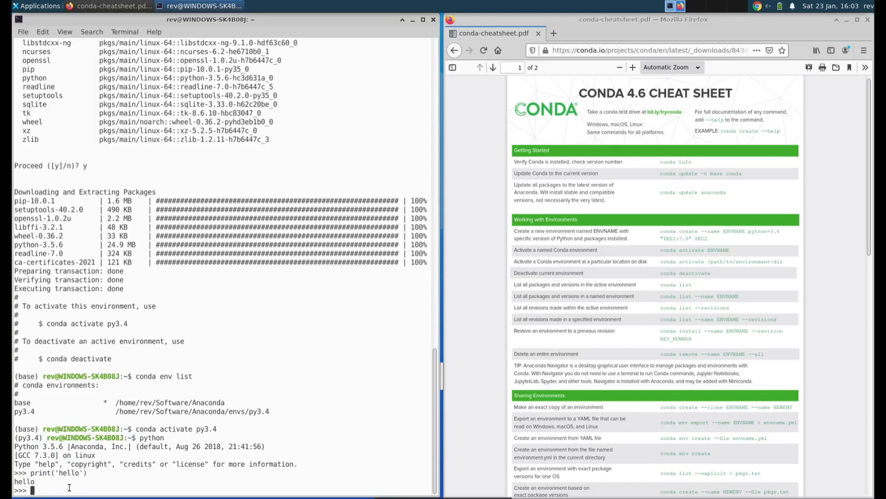
text(print(f')
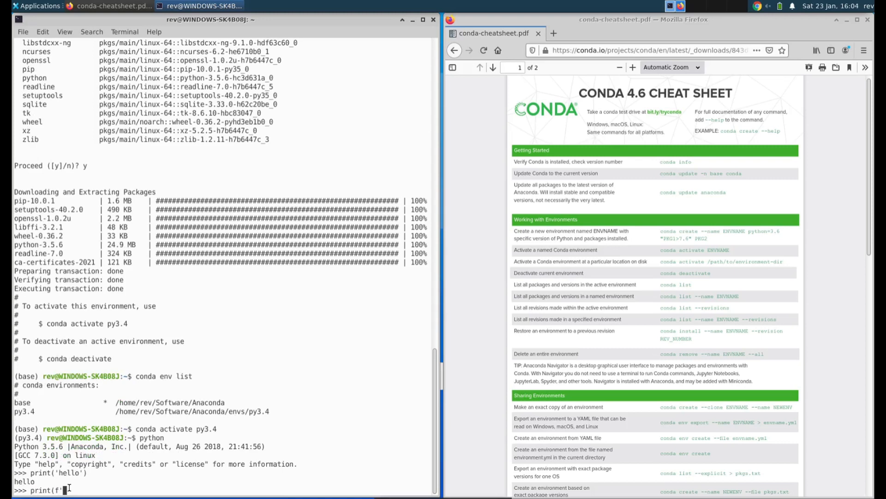
text(hello')
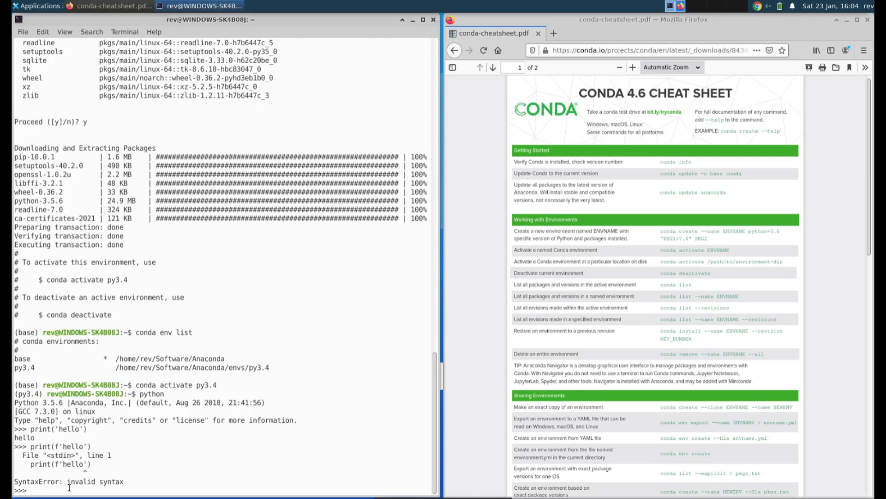
text(exit())
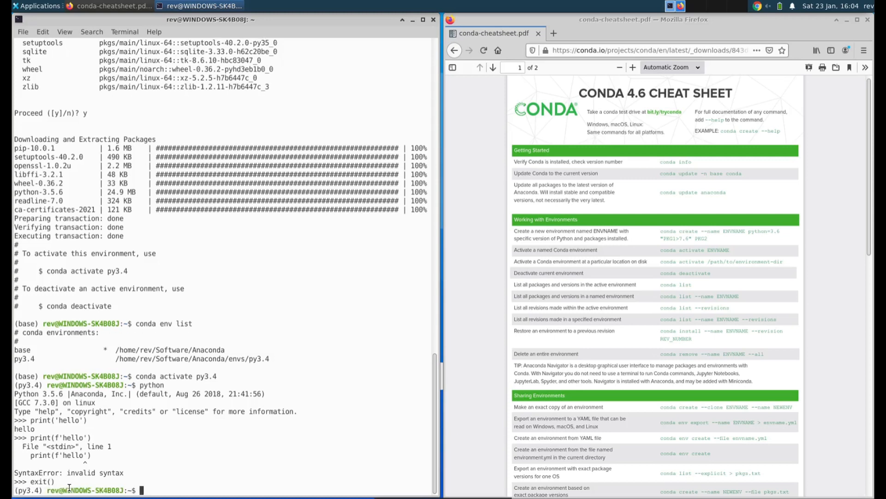
Activate base, start Python 3.8.5 and run print(f'hello') without error
text(conda ac)
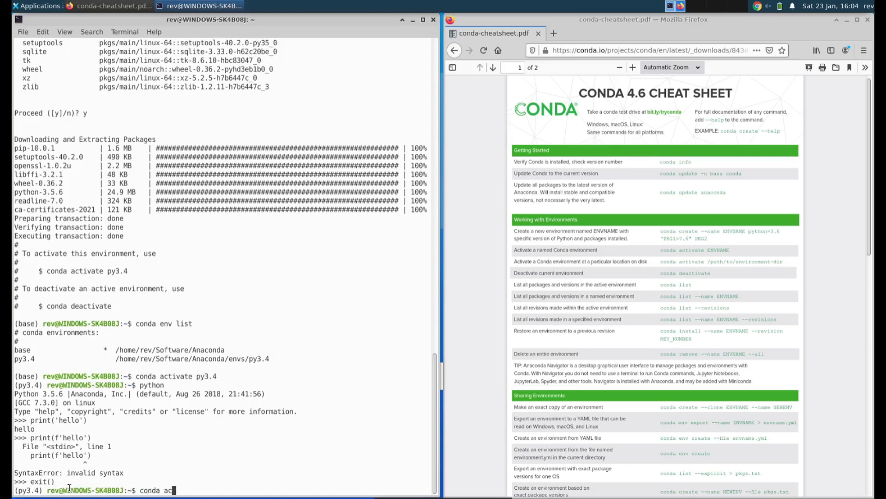
key(Return)
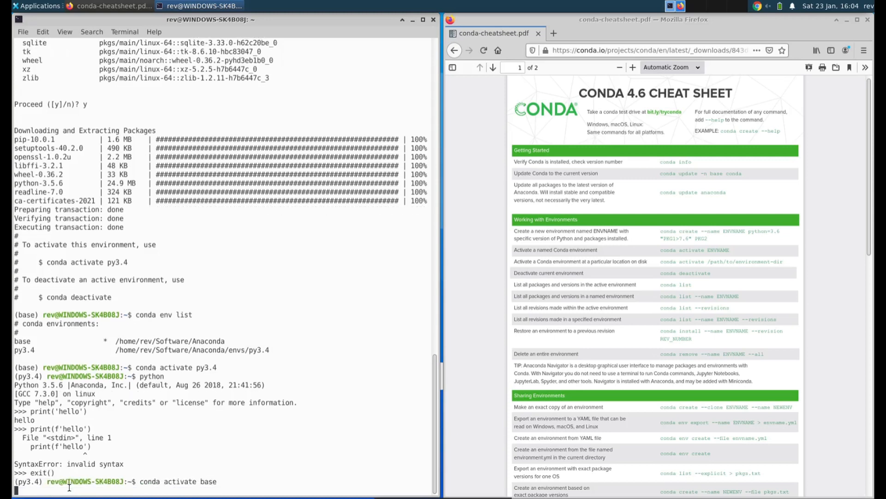
text(python)
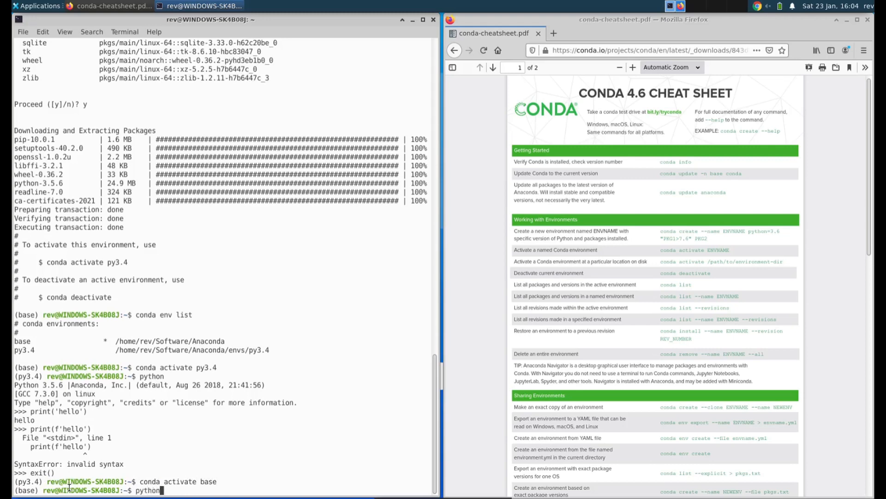
text(print()
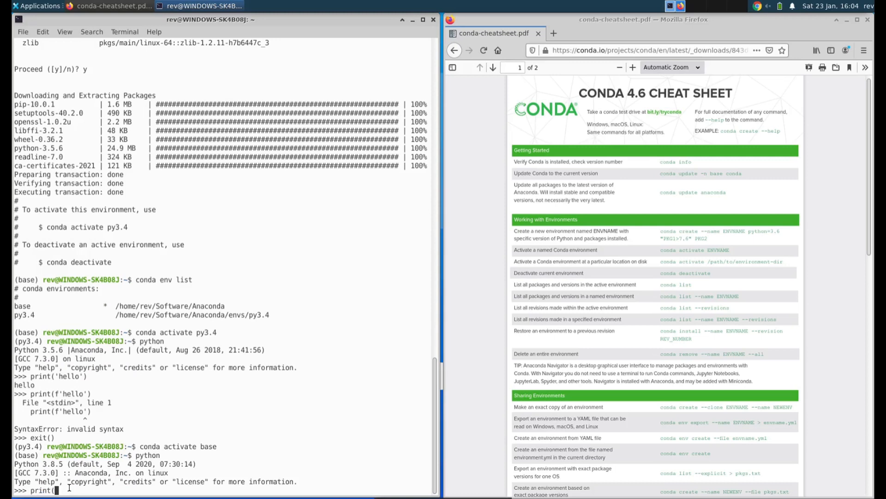
text(f'hello'))
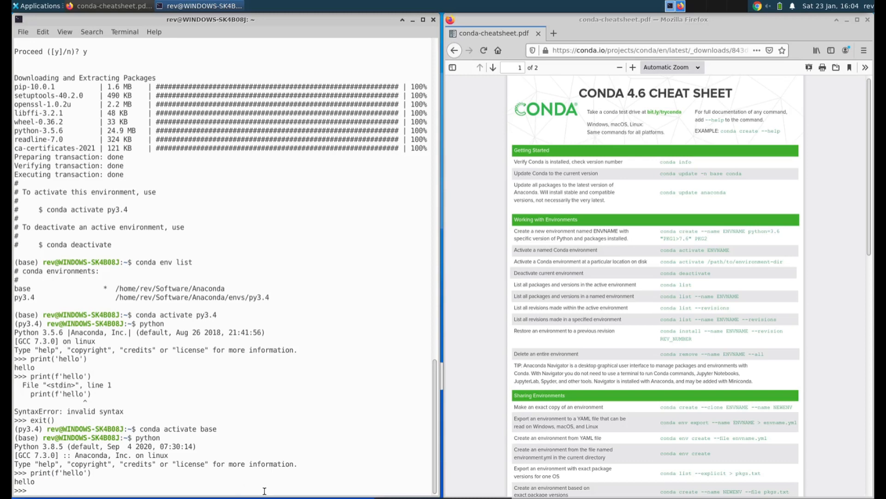
mouse_move(32, 489)
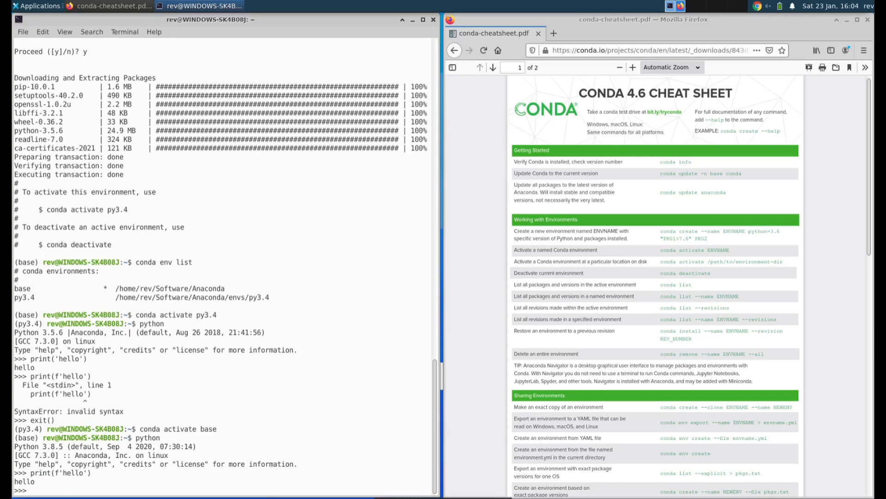
Set x = 'John' and print hello John with print('hello', x)
text(x = 'J)
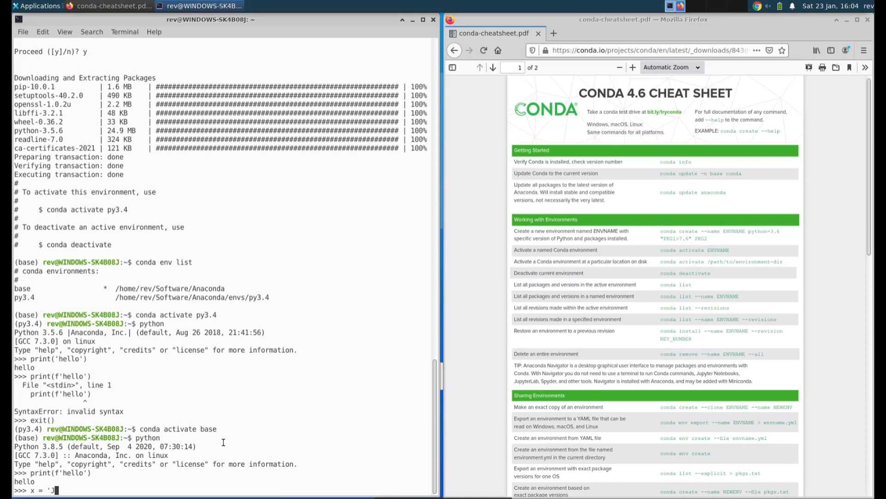
text(ohn)
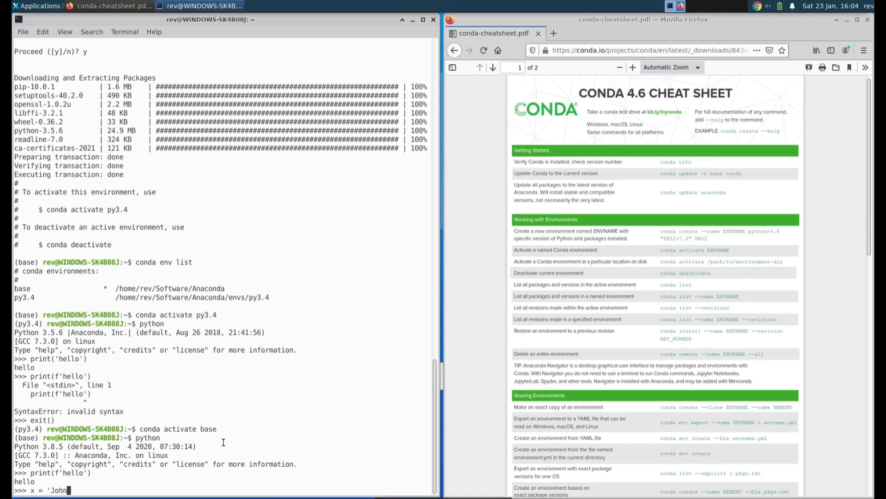
text(p)
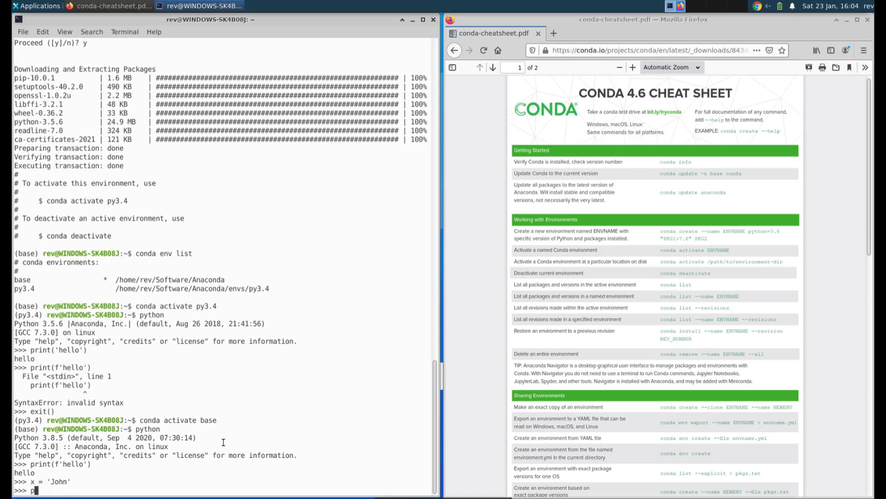
text(rint()
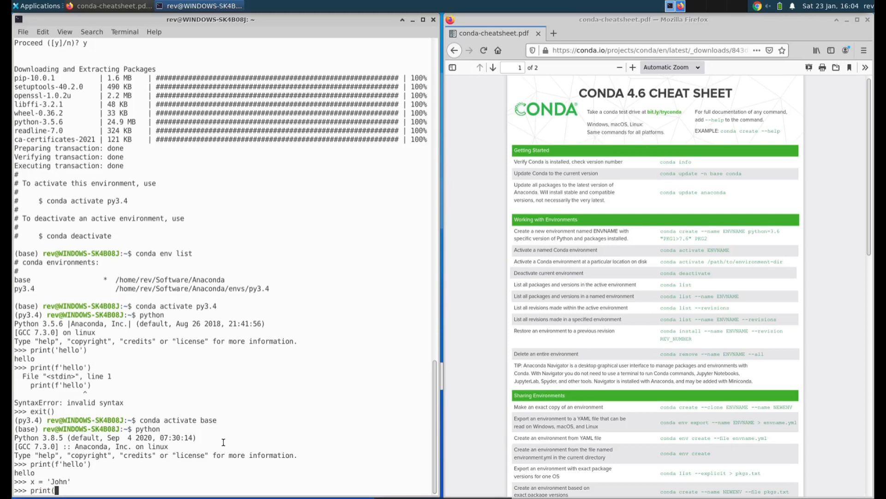
text('hello', x)
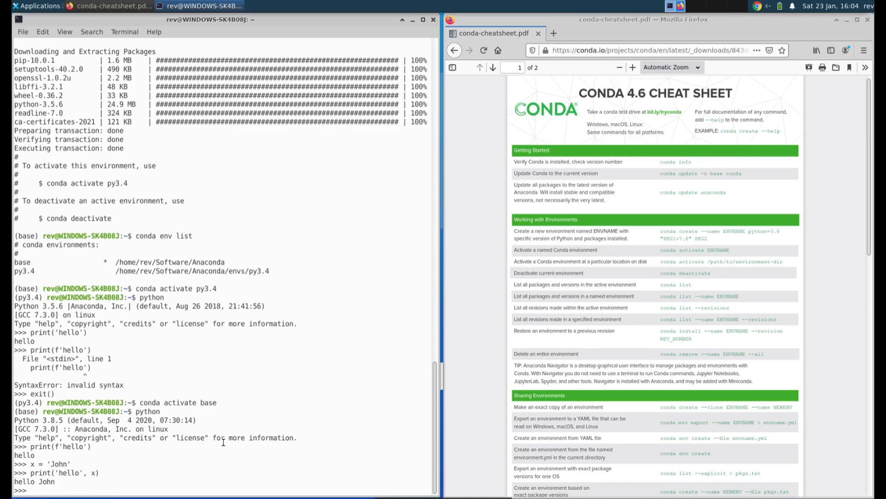
Print hello John using print('hello {}'.format(x))
text(print)
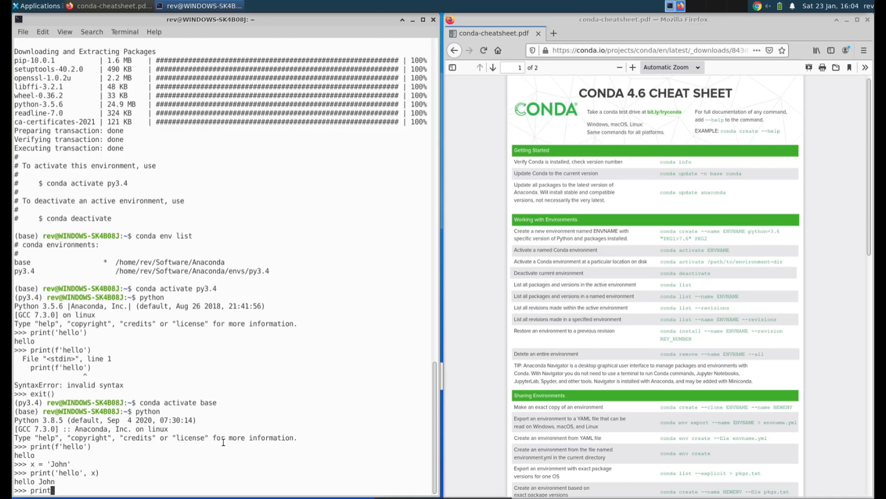
text((')
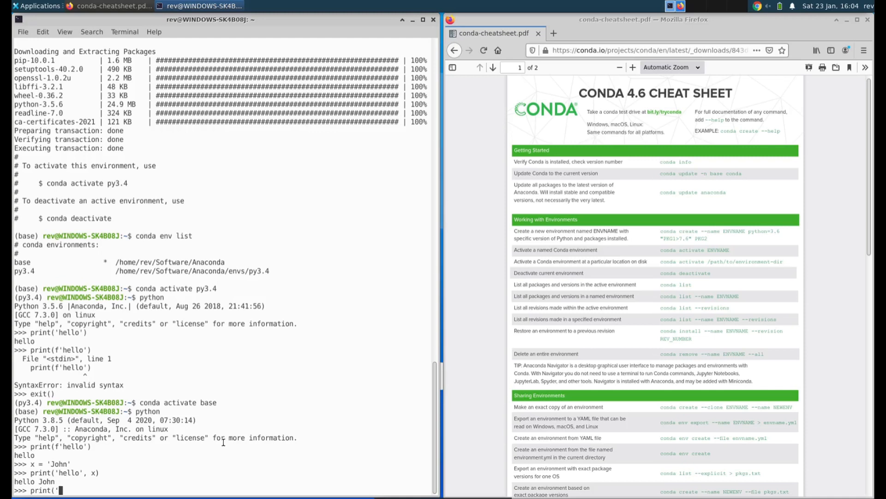
text(hello)
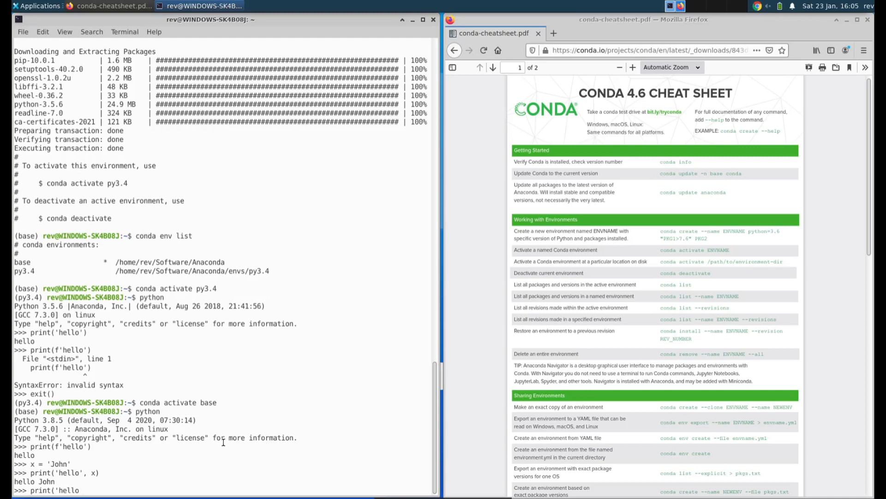
text({})
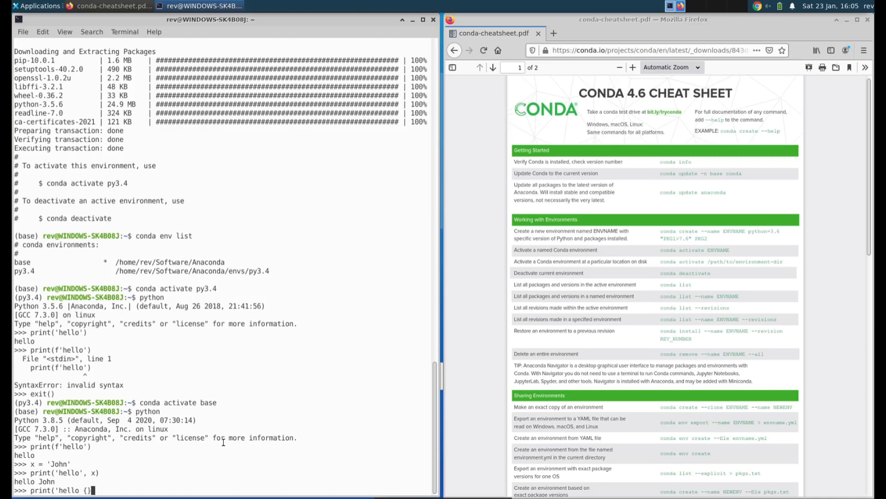
text(.format(x)
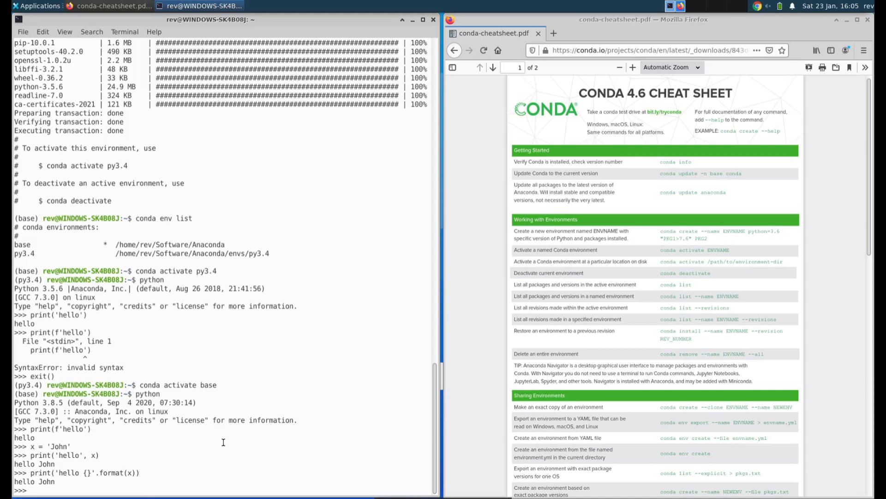
Print hello John using the f-string print(f'hello {x}')
text(print(f'hello'))
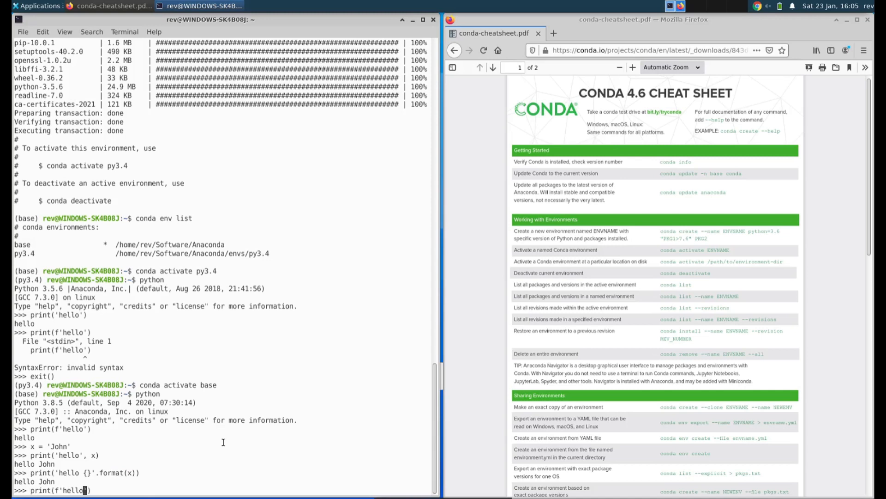
text({})
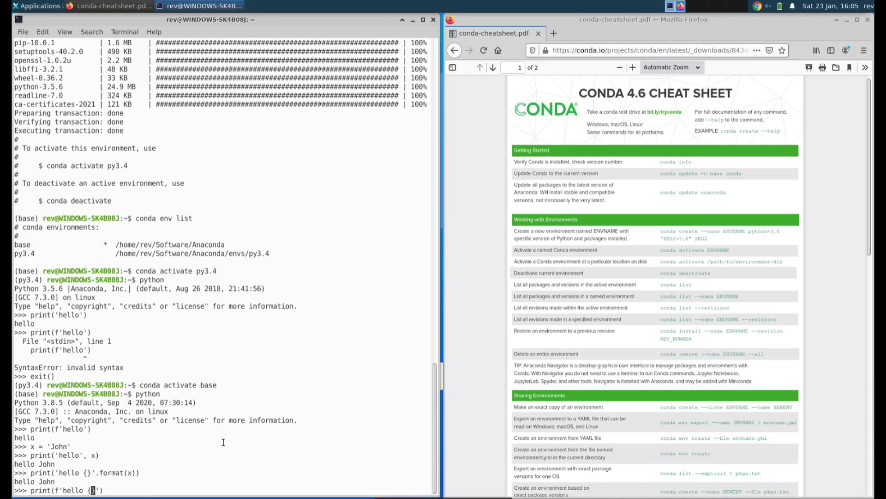
text(})
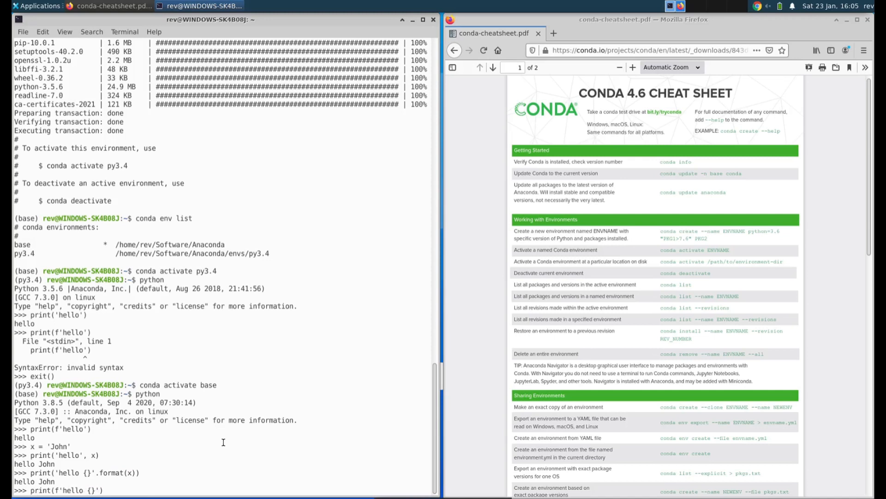
text(x)
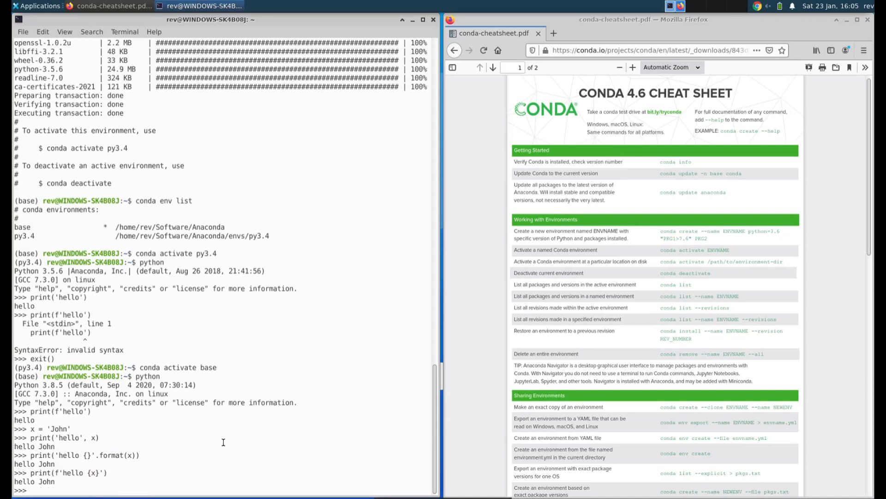
mouse_move(834, 406)
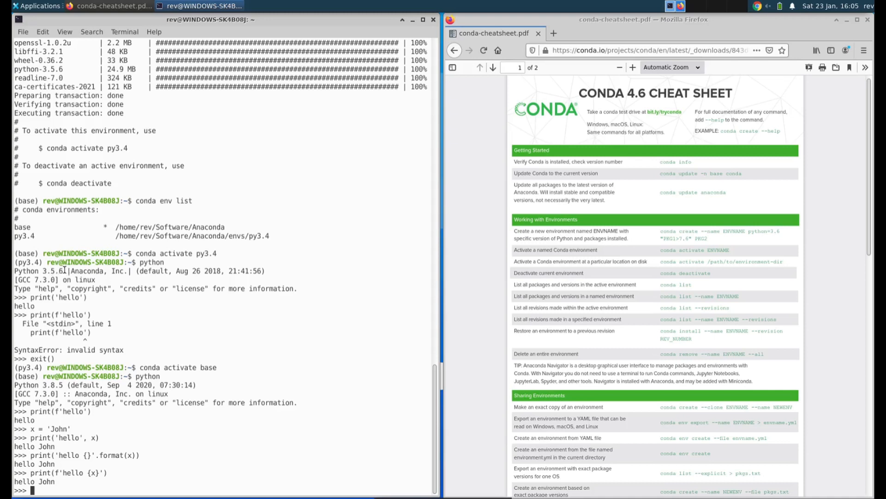
double_click(36, 270)
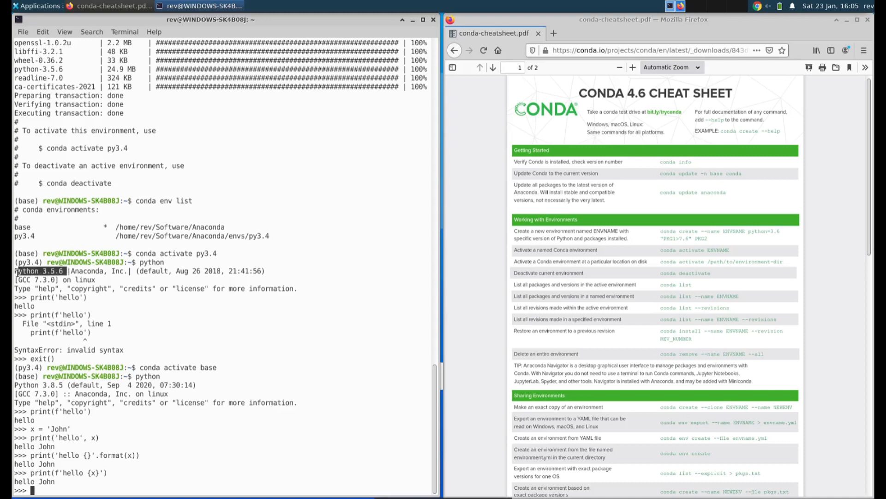